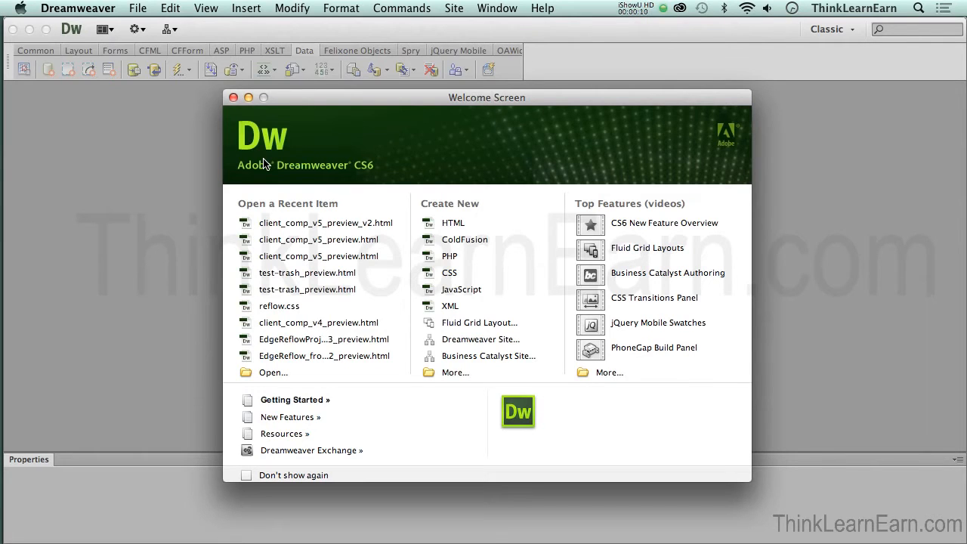
{"action": "mouse_move", "coordinate": [828, 140]}
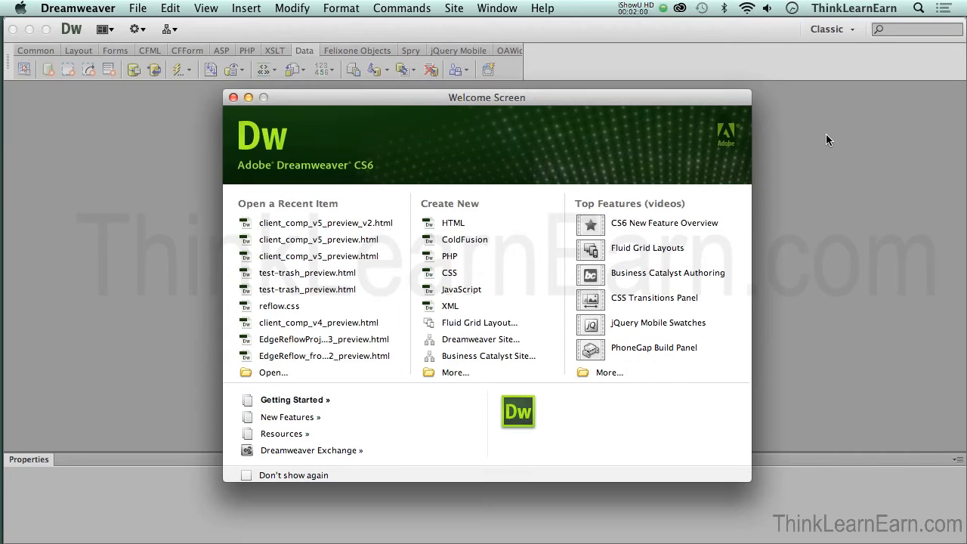
{"action": "mouse_move", "coordinate": [271, 21]}
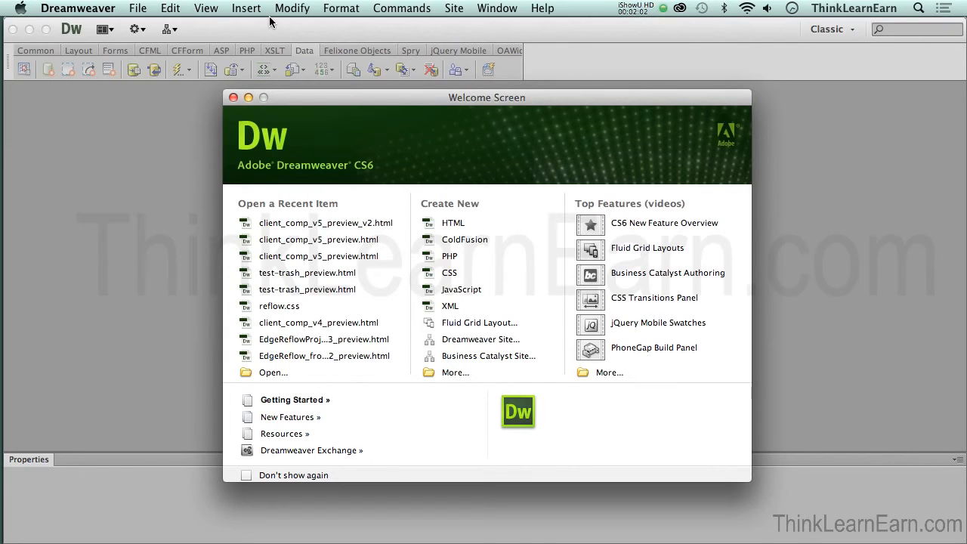
{"action": "mouse_move", "coordinate": [274, 23]}
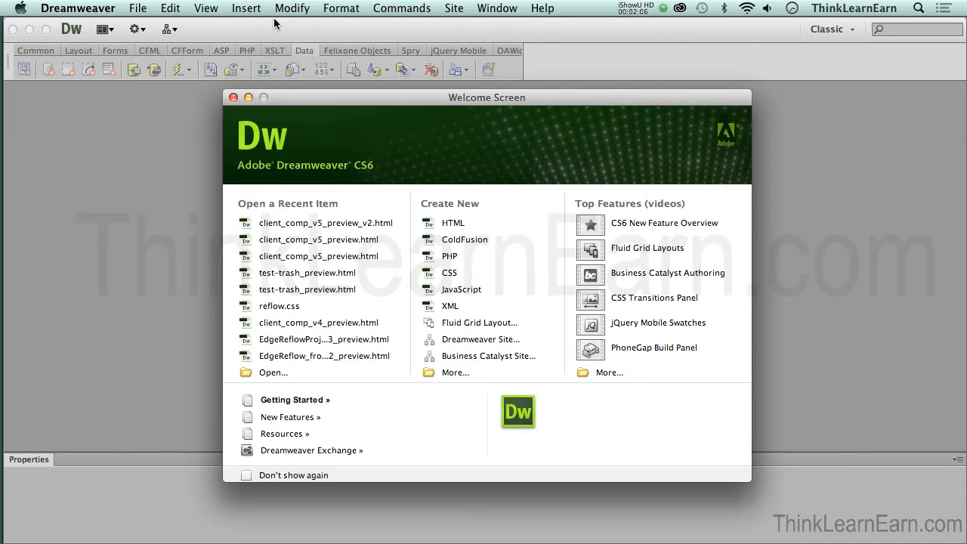
{"action": "mouse_move", "coordinate": [320, 36]}
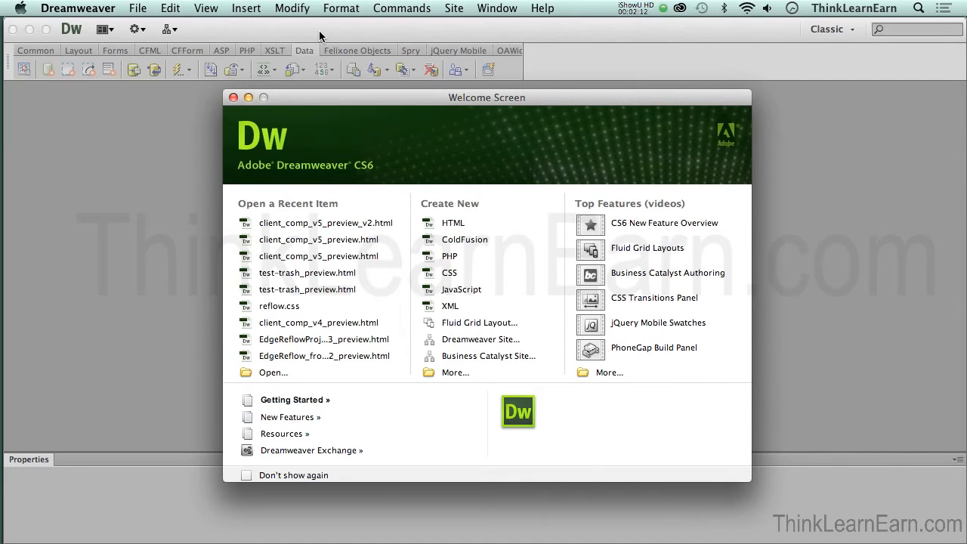
{"action": "mouse_move", "coordinate": [205, 9]}
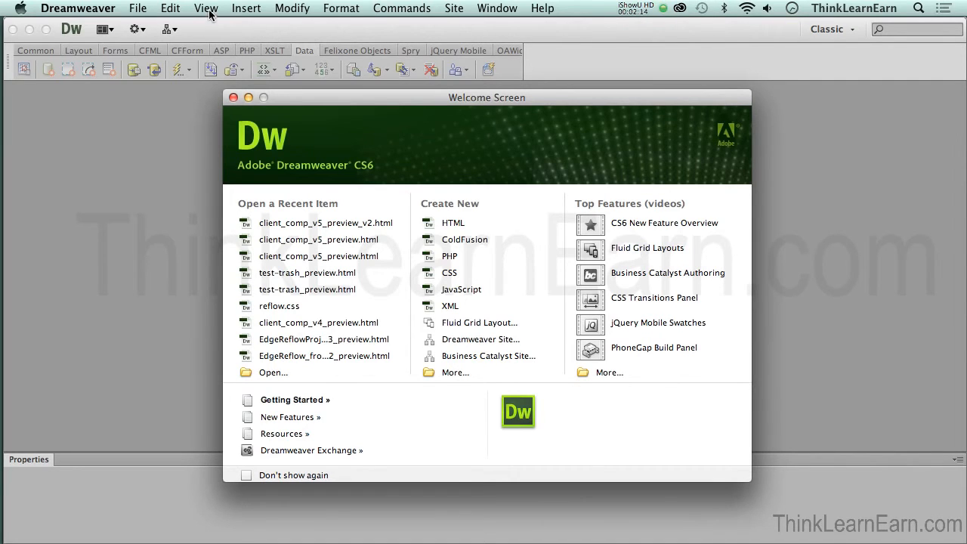
{"action": "mouse_move", "coordinate": [336, 35]}
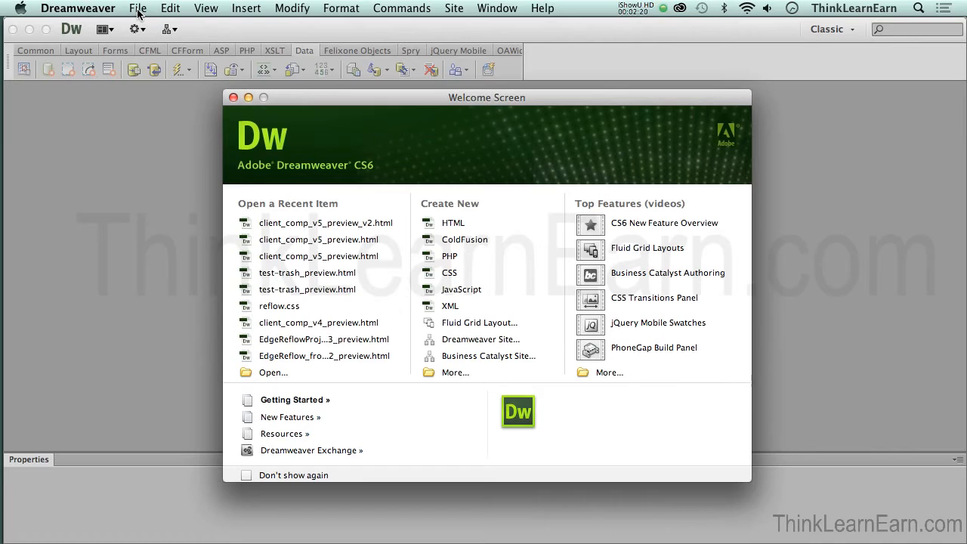
{"action": "mouse_move", "coordinate": [285, 8]}
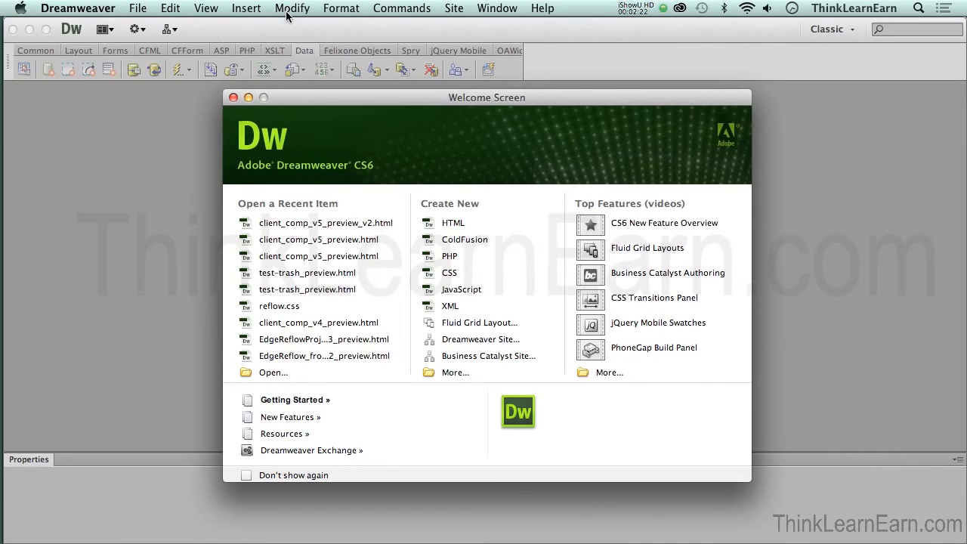
{"action": "mouse_move", "coordinate": [270, 29]}
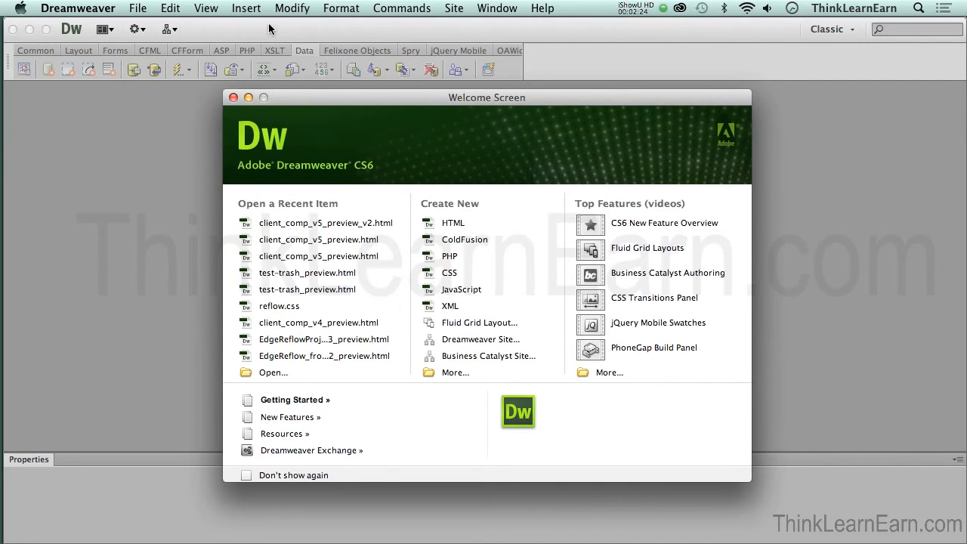
{"action": "mouse_move", "coordinate": [449, 36]}
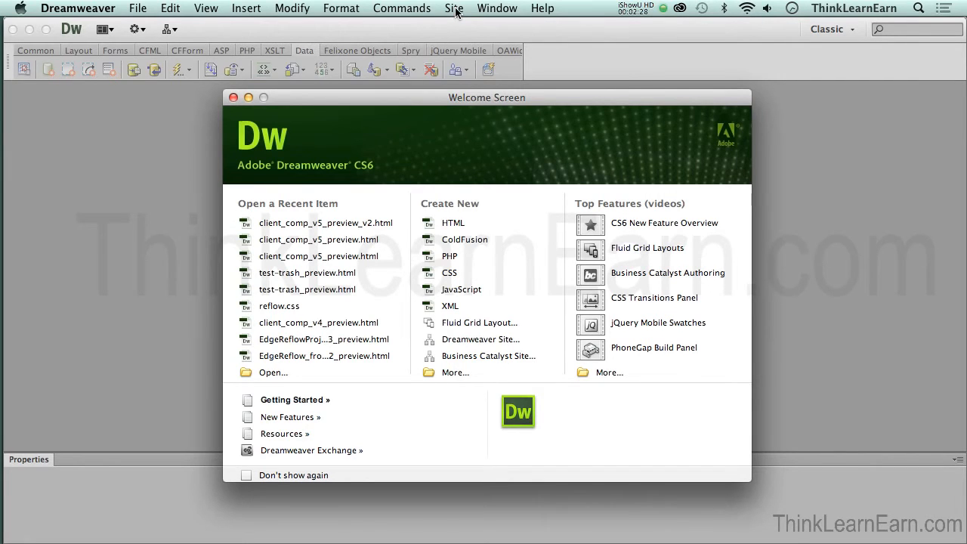
Open the Site menu over the Dreamweaver welcome screen
{"action": "left_click", "coordinate": [453, 8]}
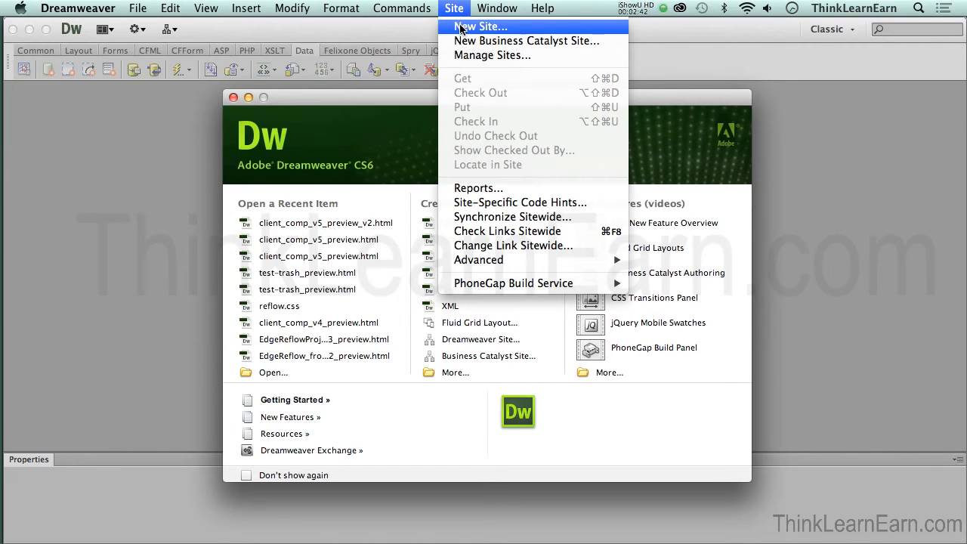
{"action": "mouse_move", "coordinate": [506, 35]}
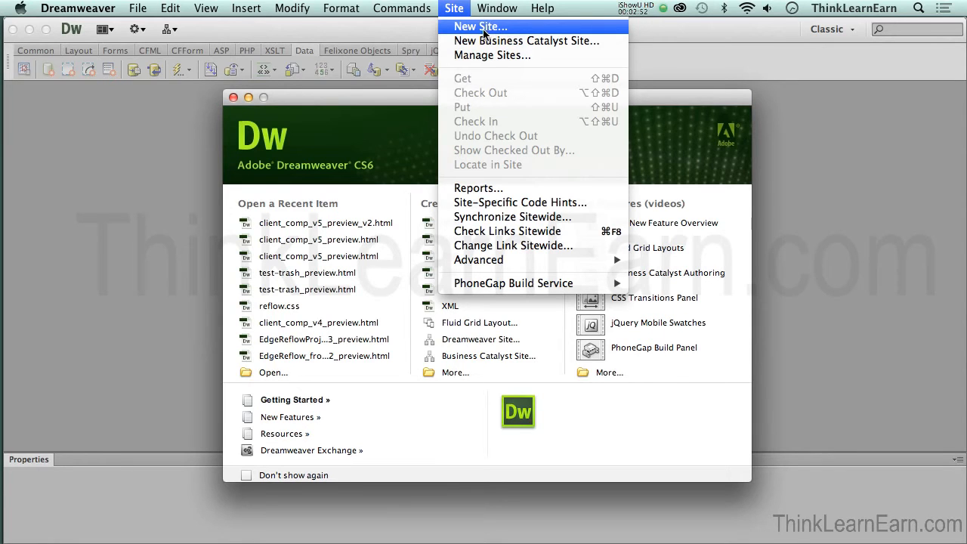
Start a new site and name it 'mycat'
{"action": "left_click", "coordinate": [479, 26]}
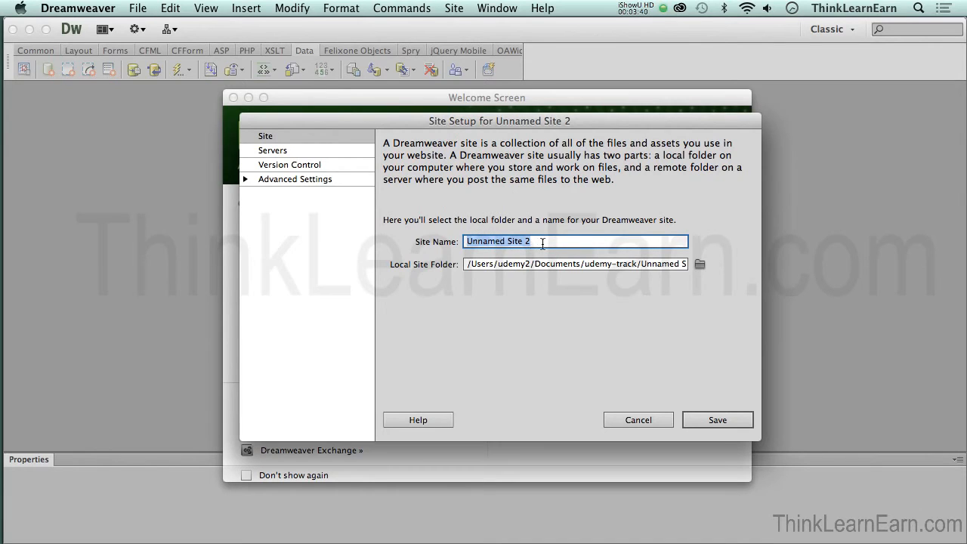
{"action": "type", "text": "myca"}
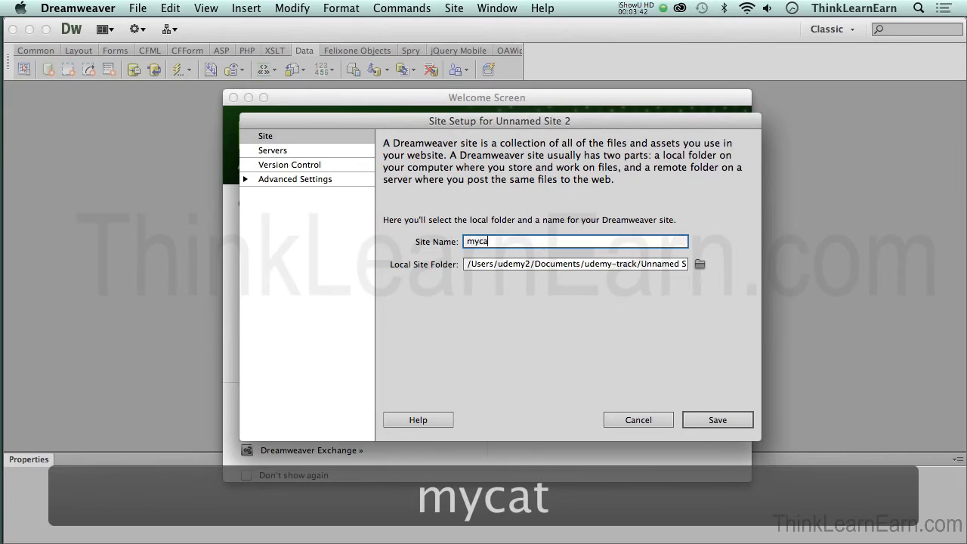
{"action": "type", "text": "t"}
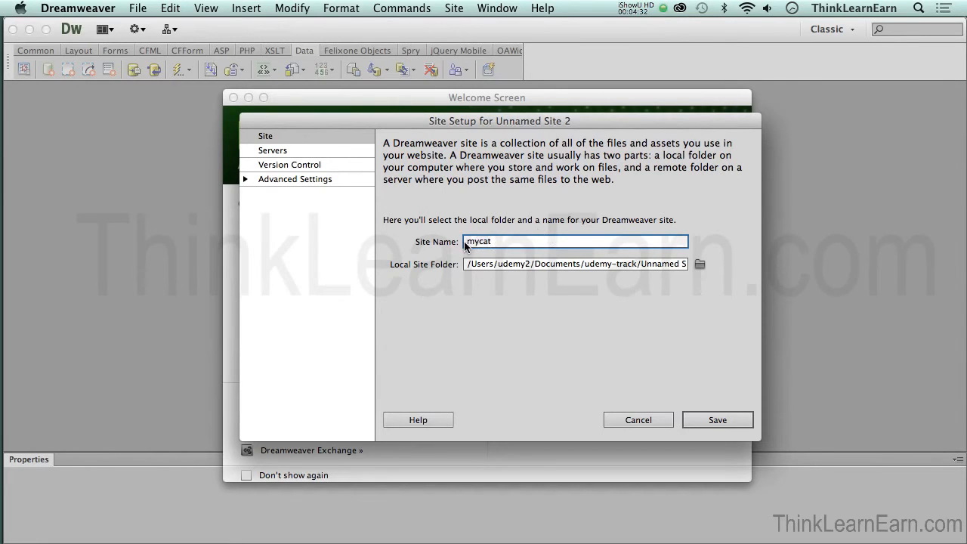
{"action": "mouse_move", "coordinate": [543, 252]}
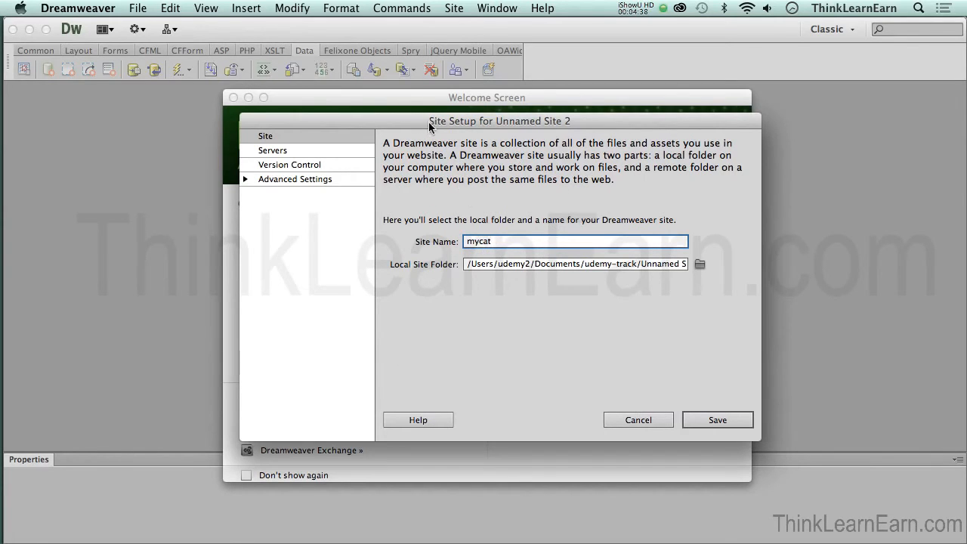
{"action": "mouse_move", "coordinate": [557, 132]}
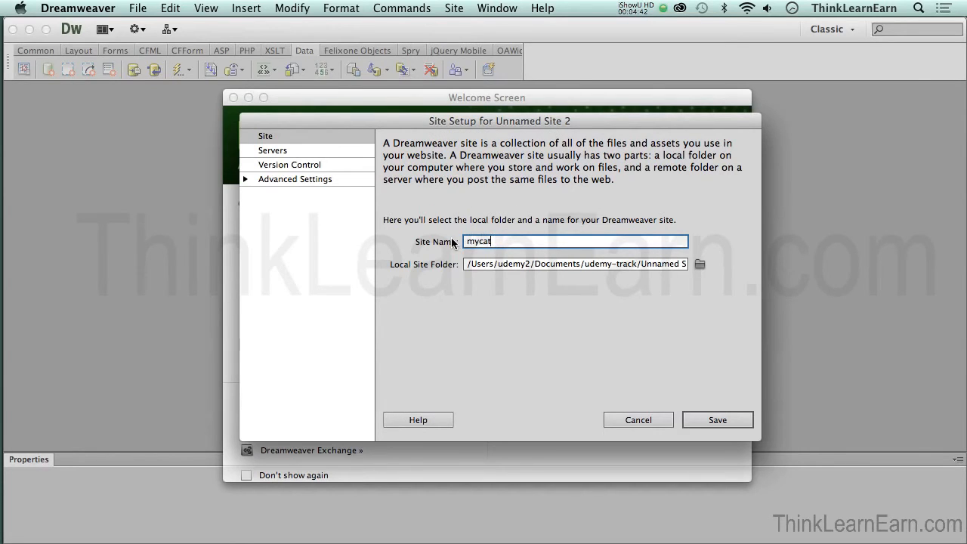
{"action": "mouse_move", "coordinate": [596, 224]}
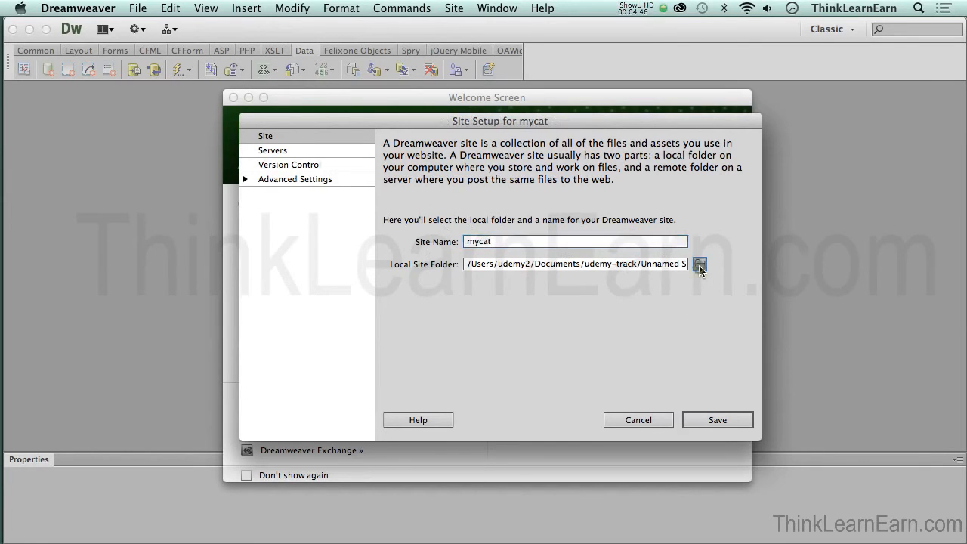
Browse for the local site folder, go to Desktop, and start a new folder
{"action": "left_click", "coordinate": [698, 263]}
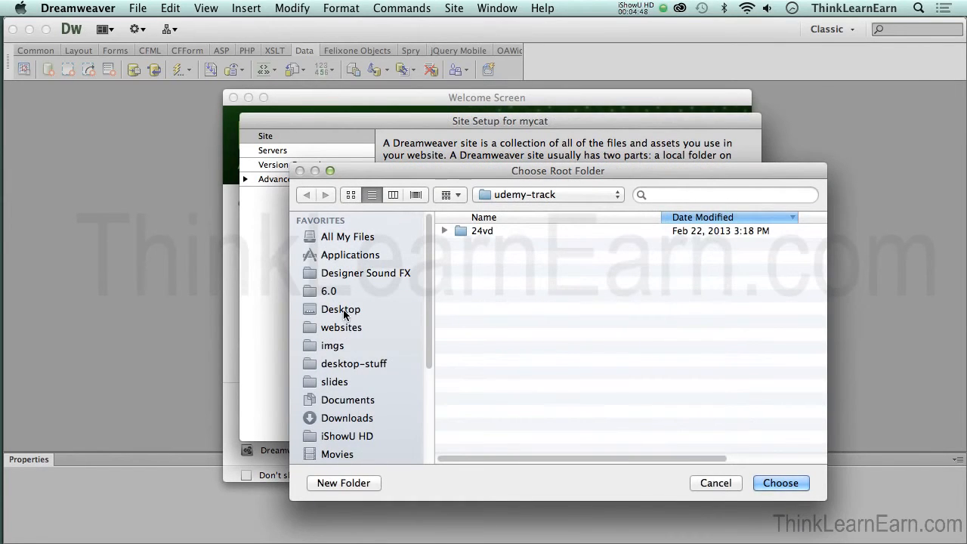
{"action": "left_click", "coordinate": [341, 309]}
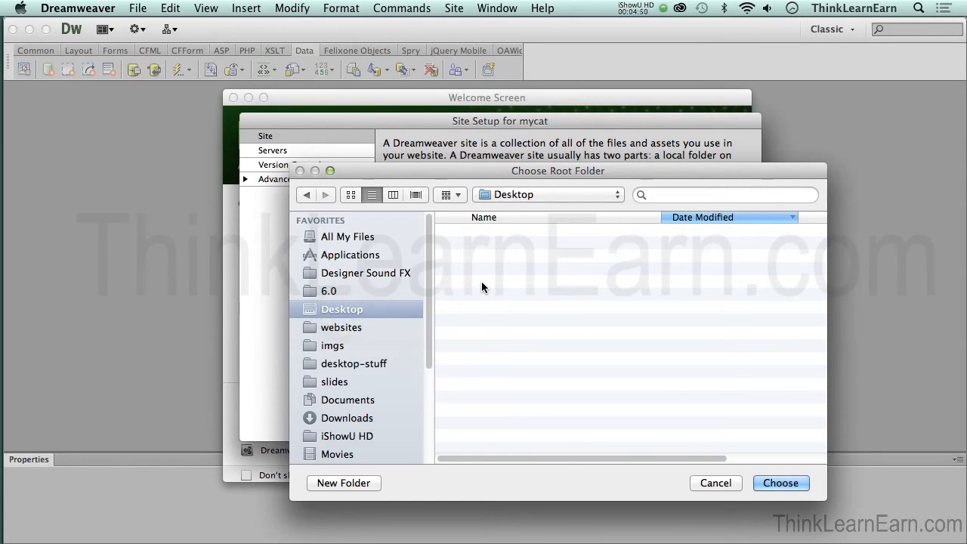
{"action": "mouse_move", "coordinate": [489, 230]}
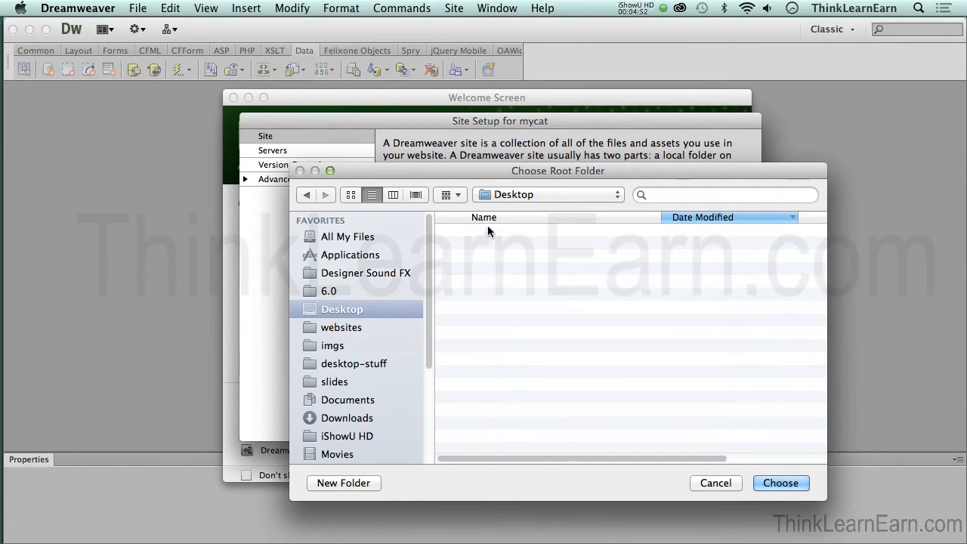
{"action": "mouse_move", "coordinate": [514, 184]}
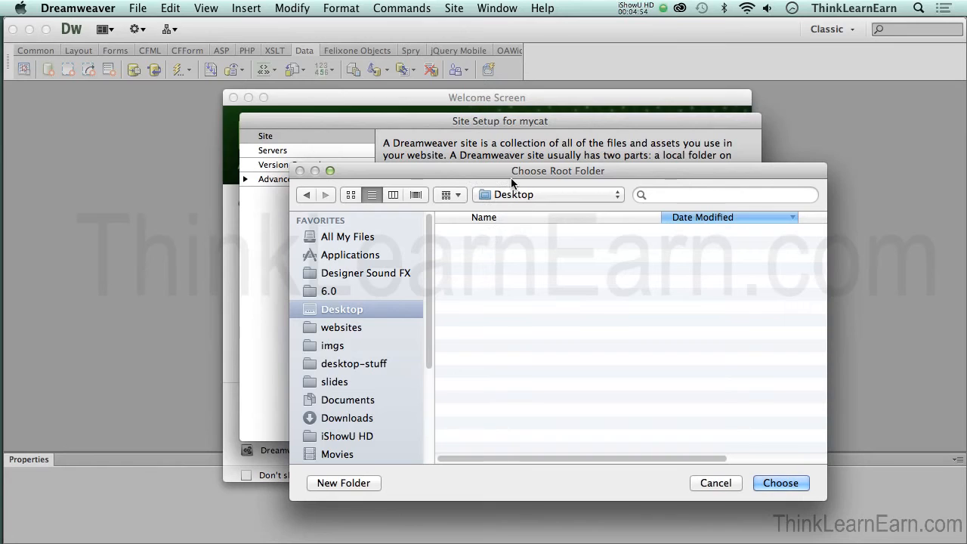
{"action": "mouse_move", "coordinate": [585, 219]}
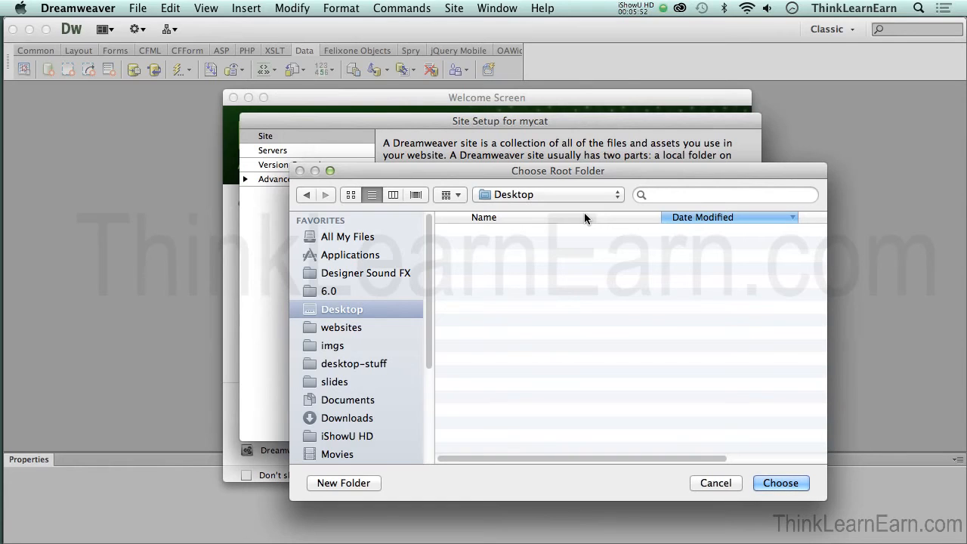
{"action": "mouse_move", "coordinate": [400, 391]}
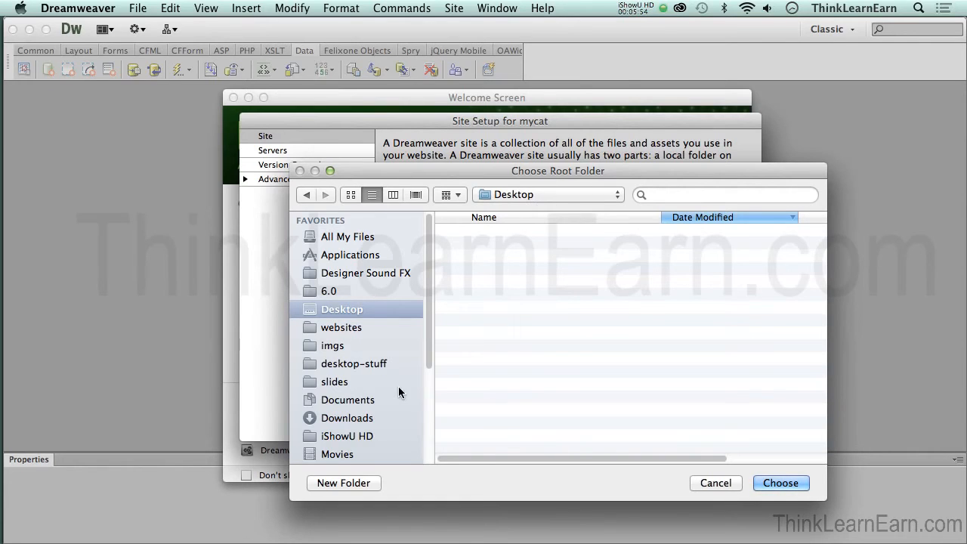
{"action": "left_click", "coordinate": [343, 483]}
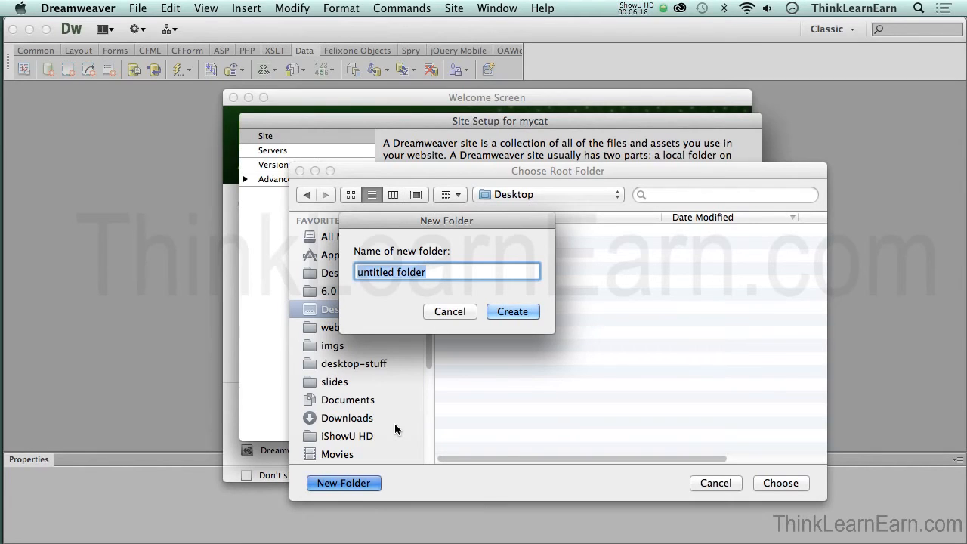
Create a 'websites' folder on the Desktop
{"action": "type", "text": "we"}
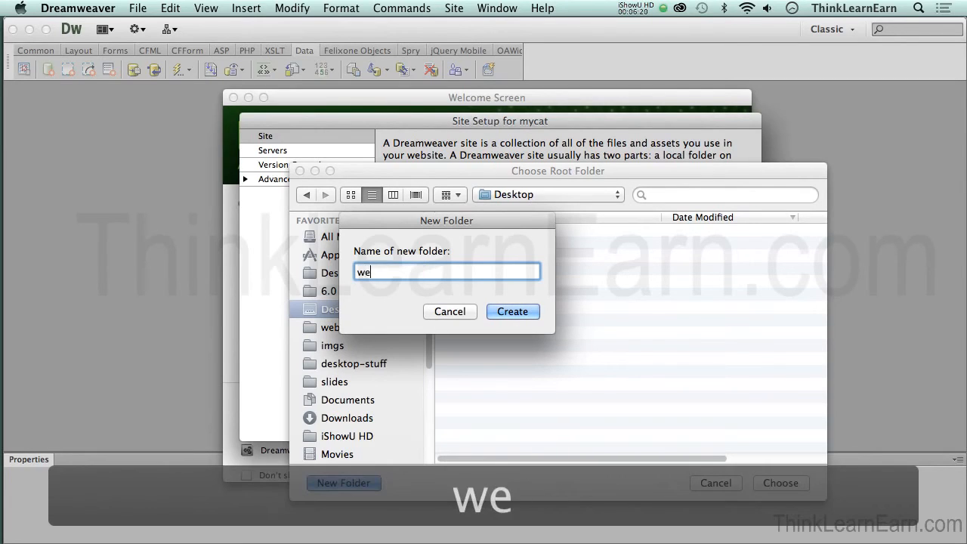
{"action": "type", "text": "bsites"}
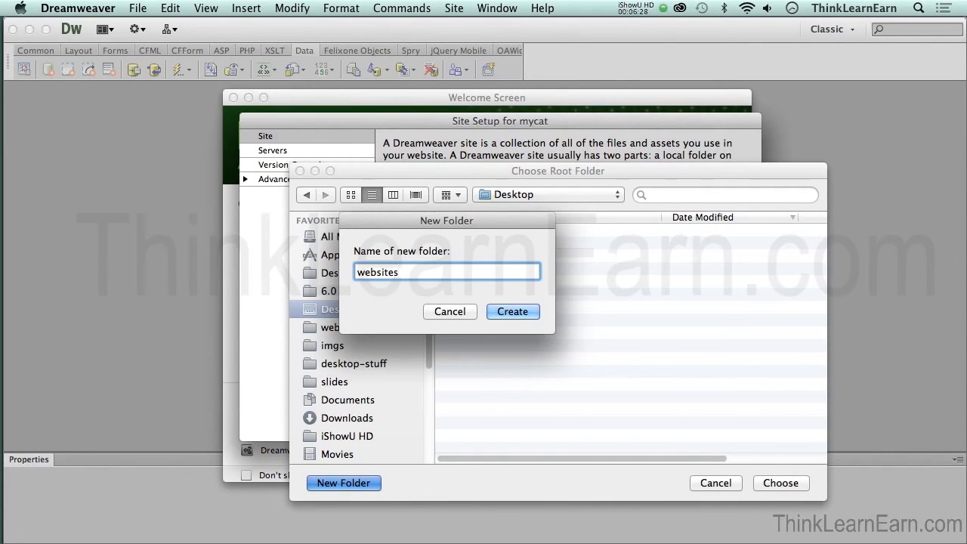
{"action": "left_click", "coordinate": [513, 311]}
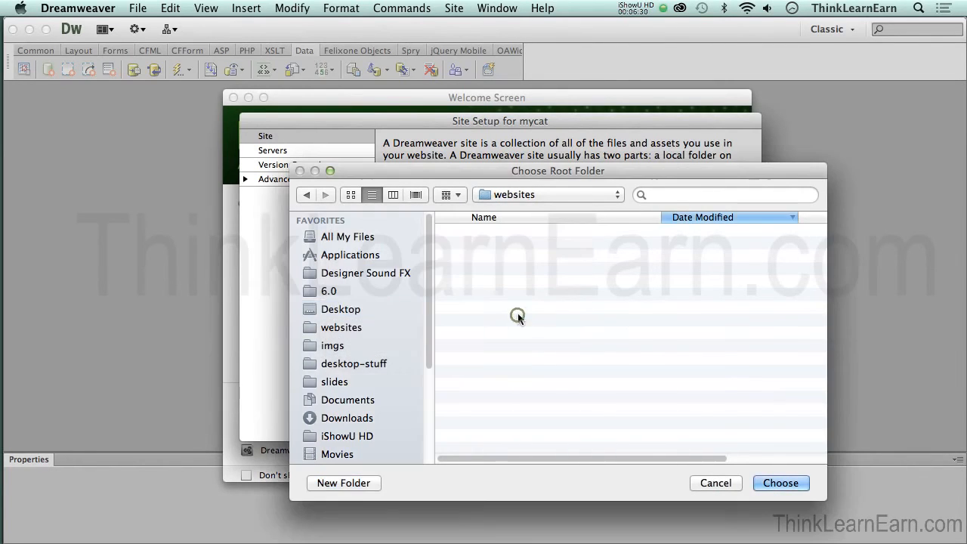
{"action": "mouse_move", "coordinate": [616, 213]}
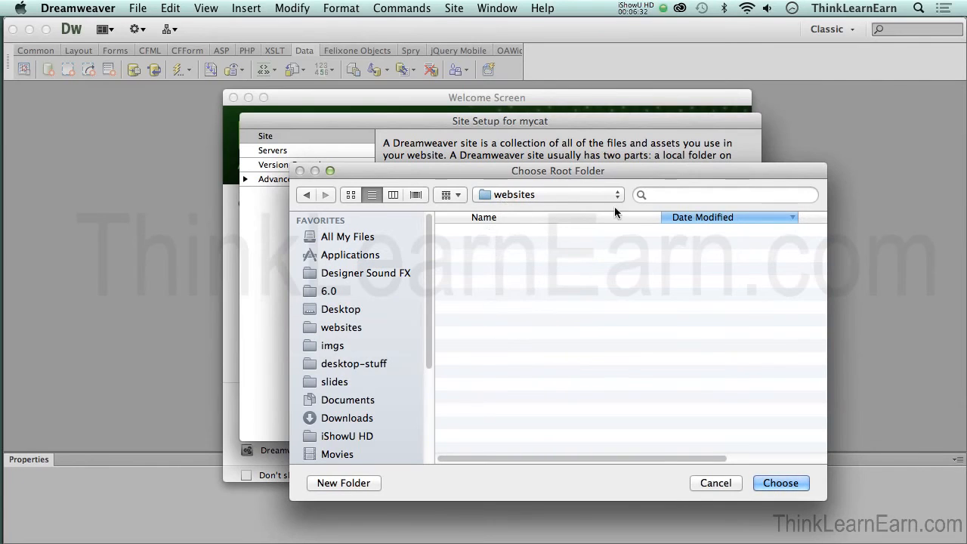
{"action": "mouse_move", "coordinate": [574, 172]}
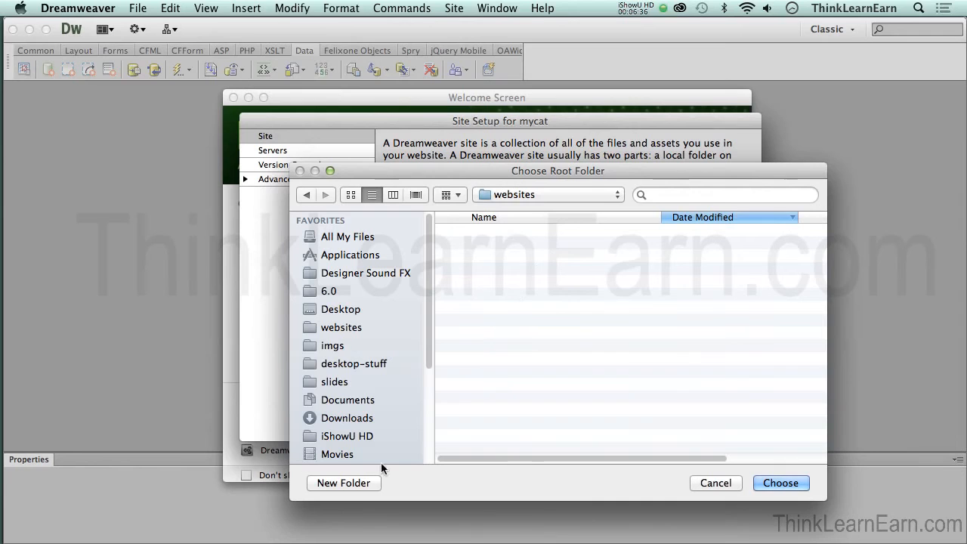
{"action": "mouse_move", "coordinate": [355, 470]}
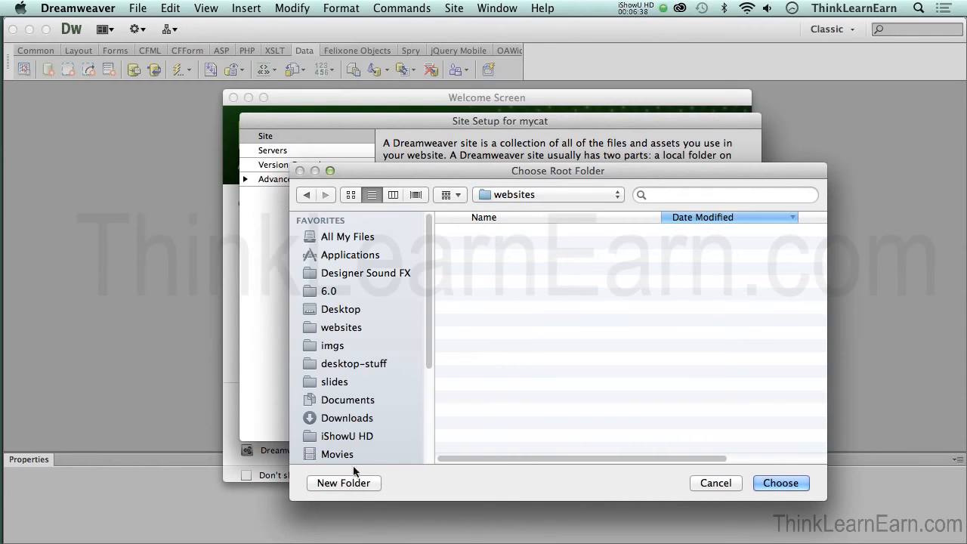
{"action": "left_click", "coordinate": [344, 483]}
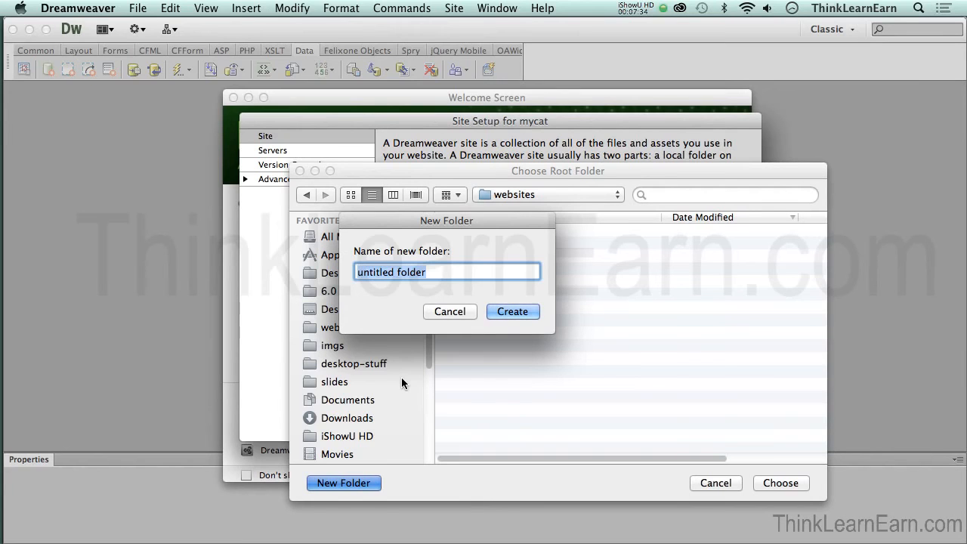
Create a 'mycat' folder inside websites
{"action": "type", "text": "mycat"}
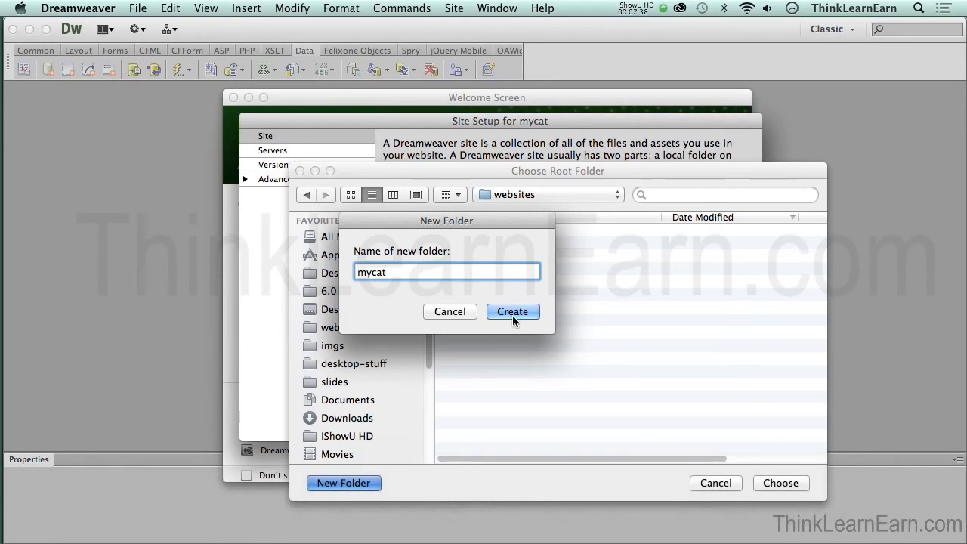
{"action": "left_click", "coordinate": [512, 311]}
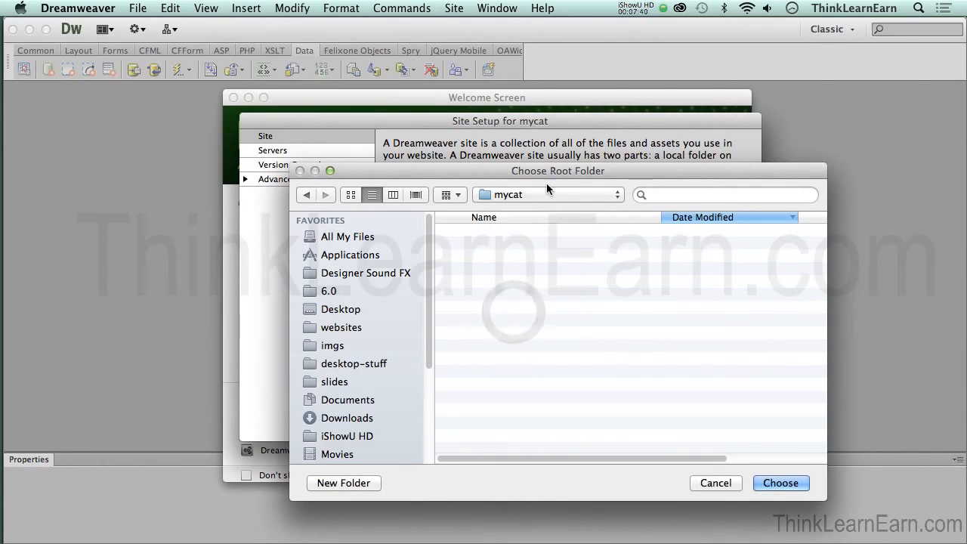
{"action": "mouse_move", "coordinate": [605, 278]}
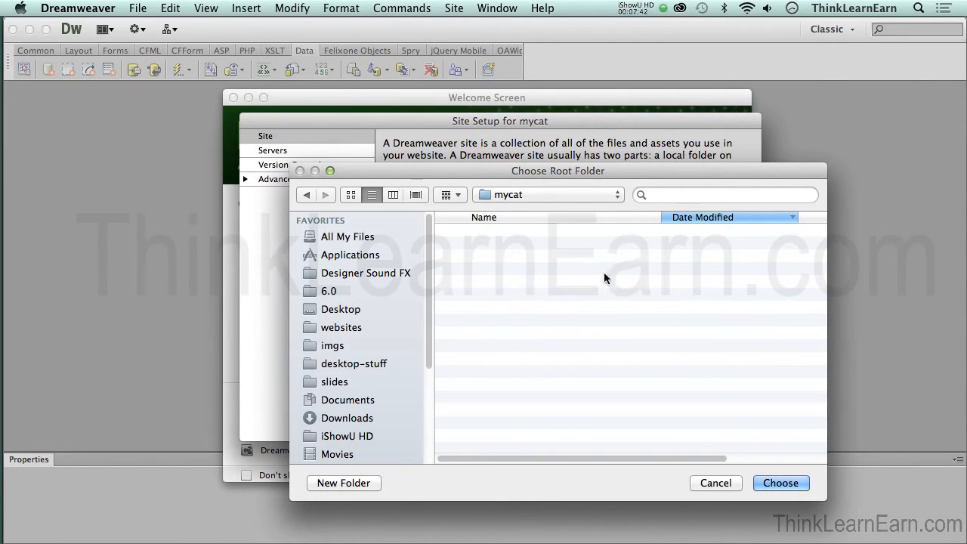
{"action": "mouse_move", "coordinate": [583, 368]}
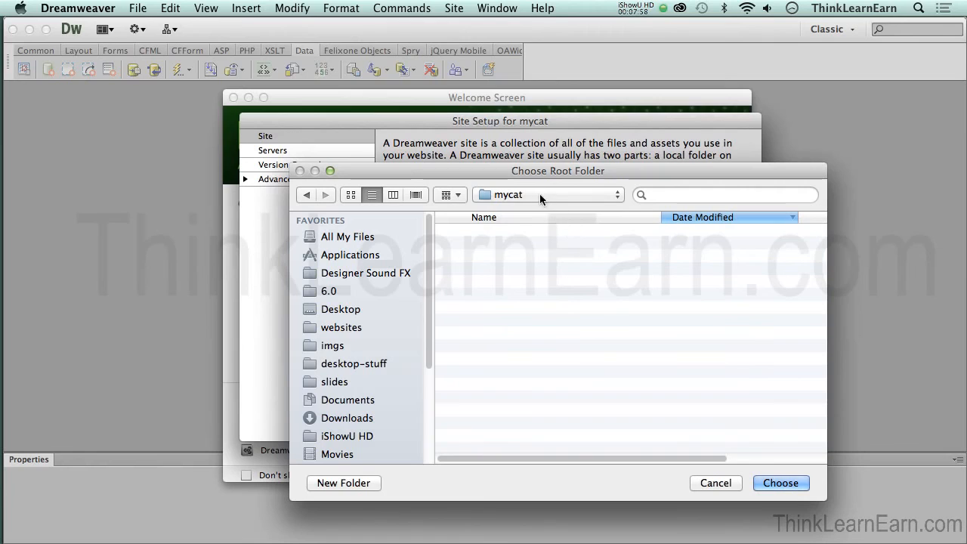
{"action": "mouse_move", "coordinate": [582, 330]}
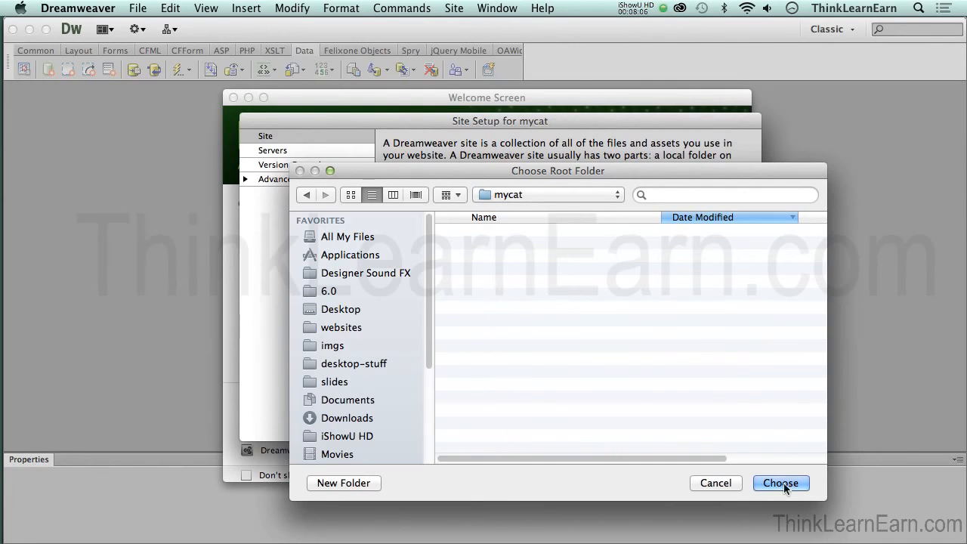
Choose Desktop/websites/mycat as the mycat site's local root folder
{"action": "left_click", "coordinate": [780, 482]}
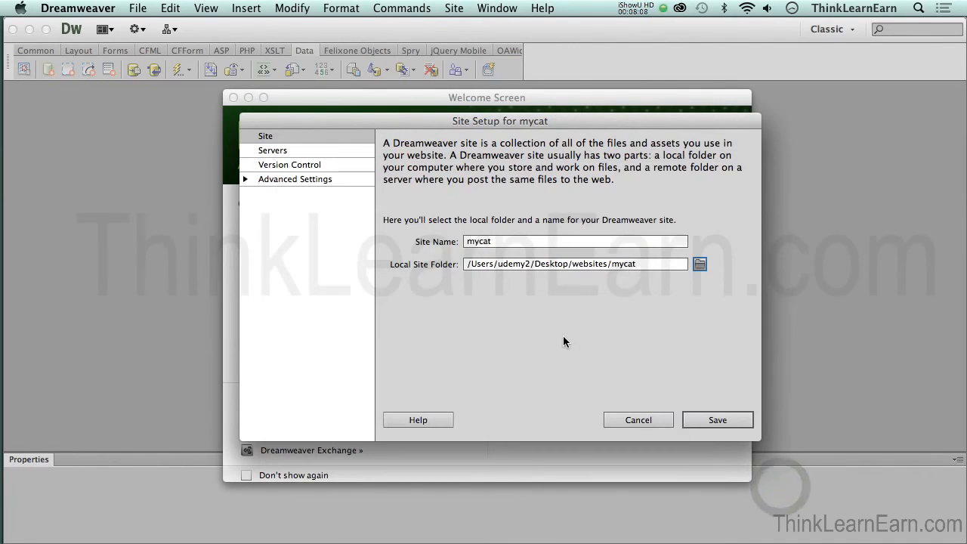
{"action": "mouse_move", "coordinate": [558, 324]}
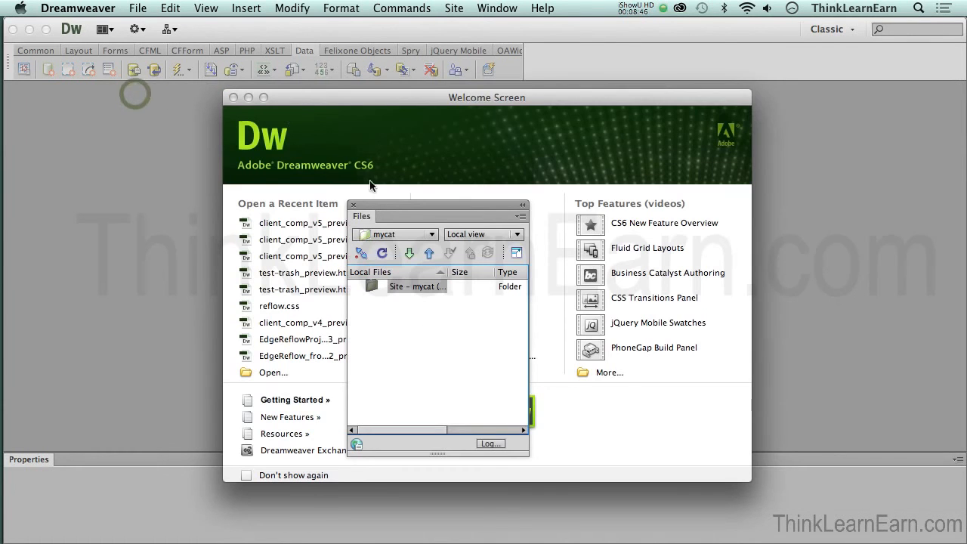
{"action": "mouse_move", "coordinate": [433, 214]}
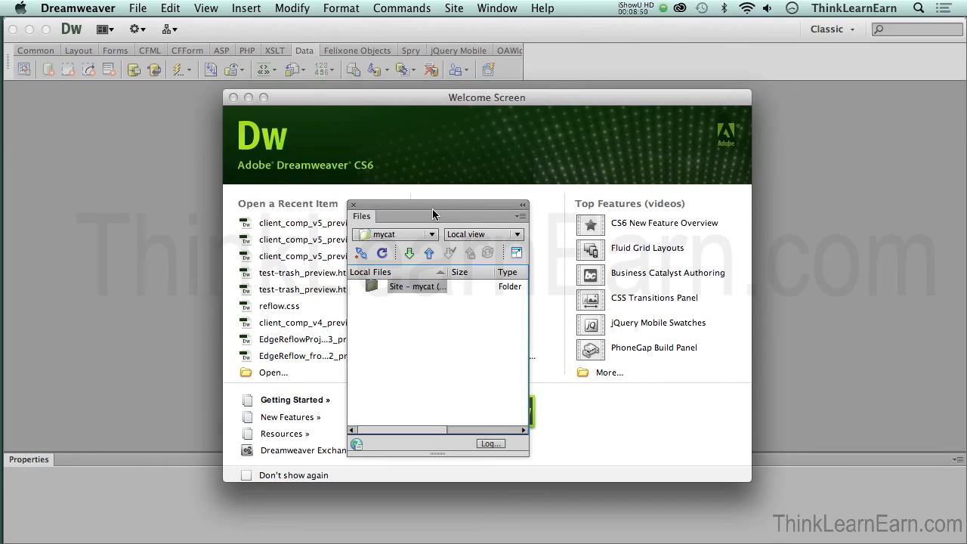
{"action": "mouse_move", "coordinate": [436, 212]}
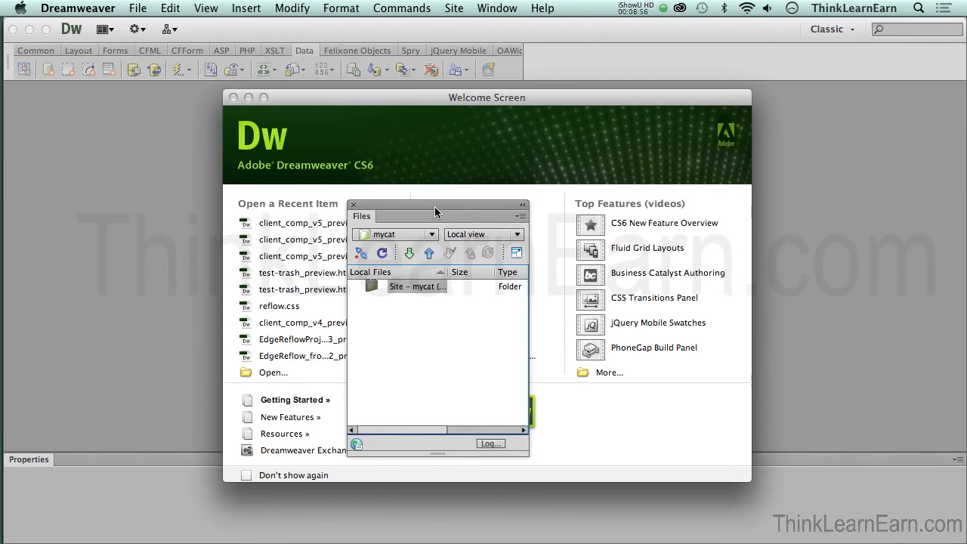
{"action": "mouse_move", "coordinate": [444, 113]}
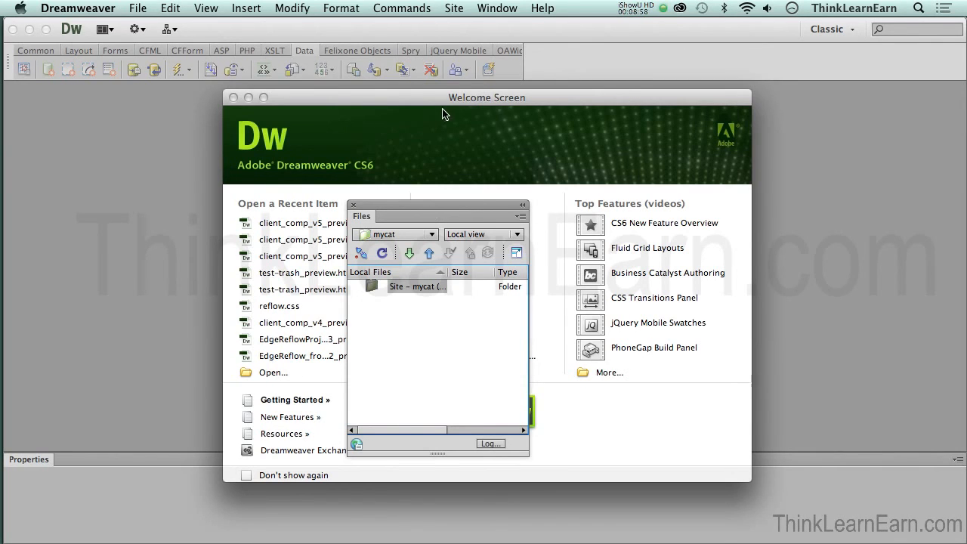
{"action": "left_click", "coordinate": [453, 9]}
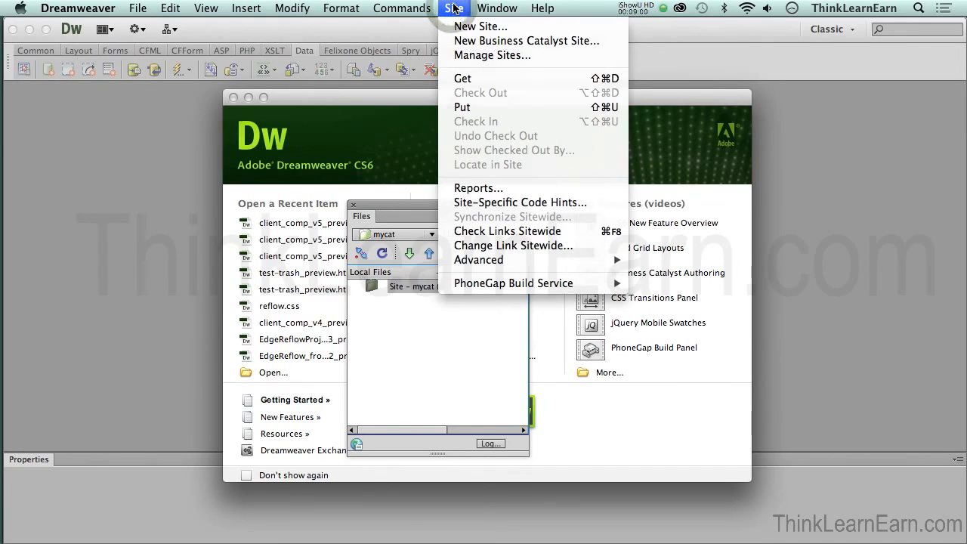
{"action": "left_click", "coordinate": [453, 8]}
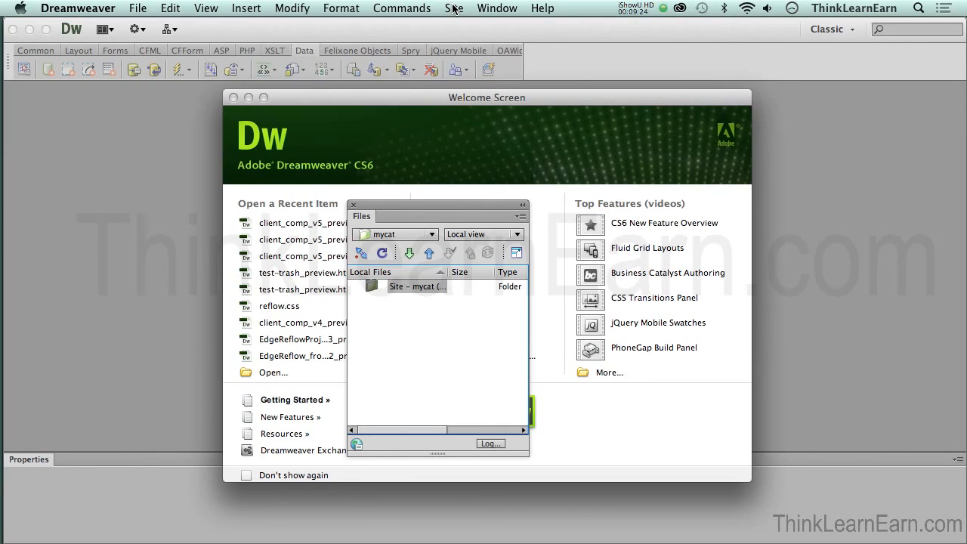
{"action": "left_click", "coordinate": [453, 8]}
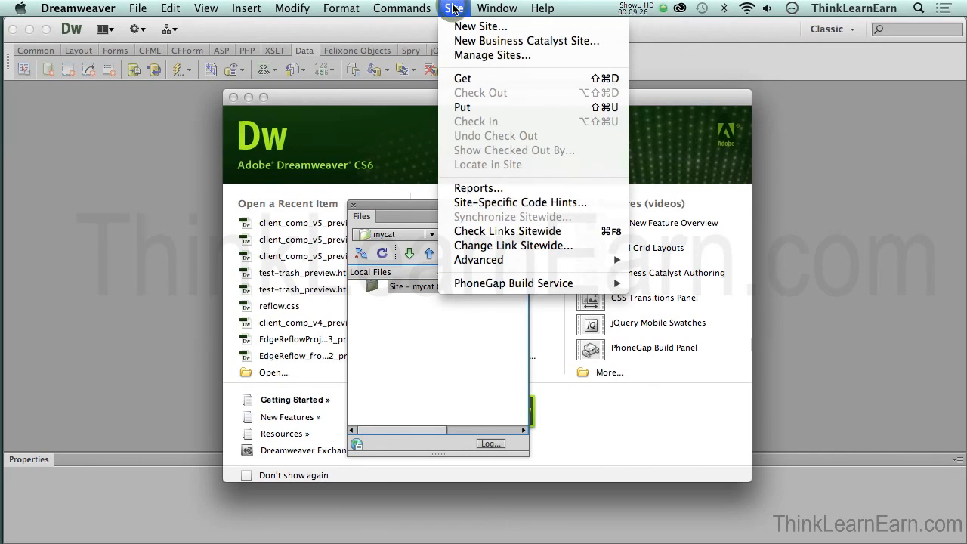
{"action": "left_click", "coordinate": [492, 54]}
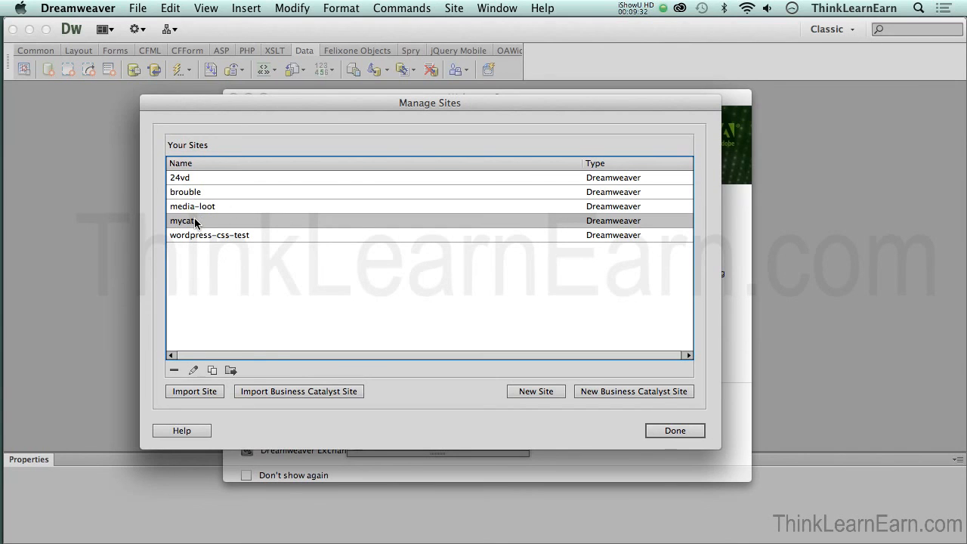
{"action": "double_click", "coordinate": [183, 220]}
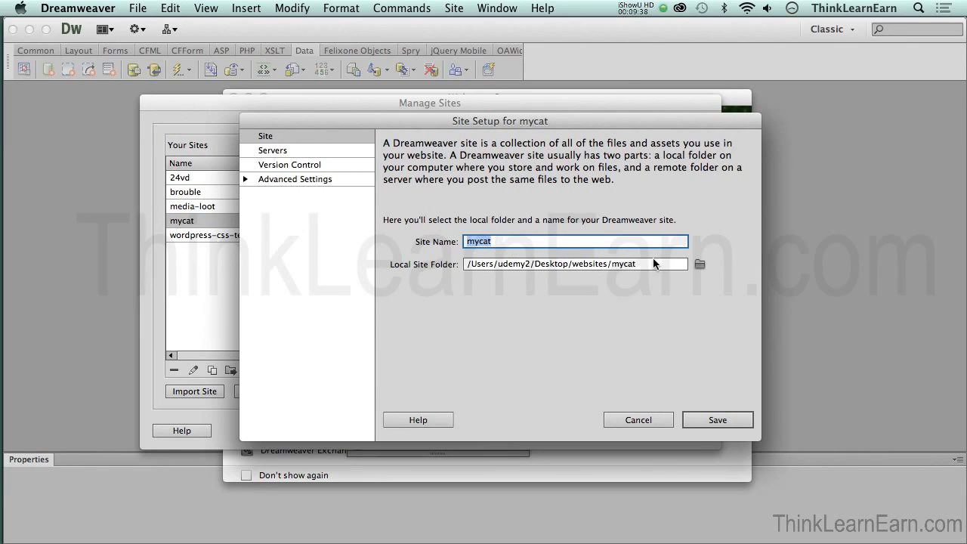
{"action": "mouse_move", "coordinate": [627, 265]}
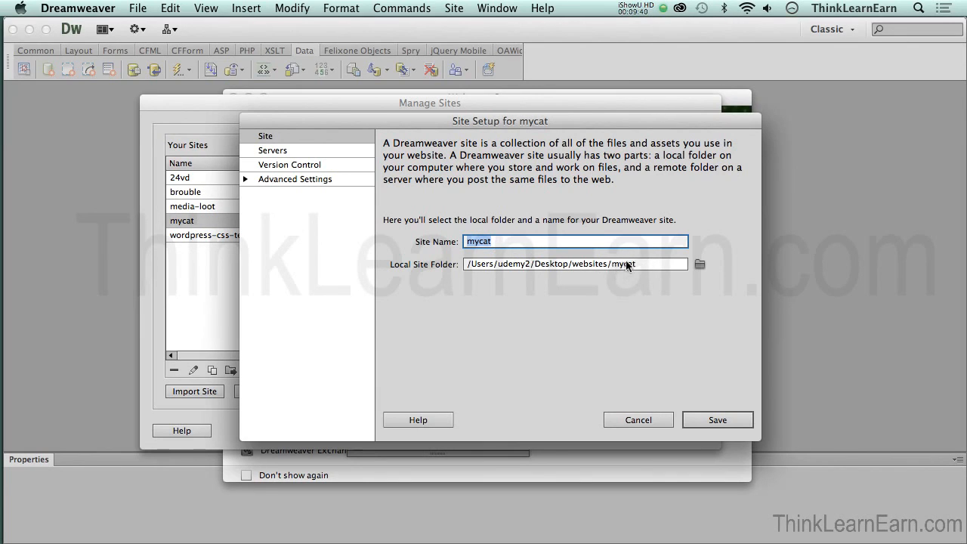
{"action": "mouse_move", "coordinate": [626, 266]}
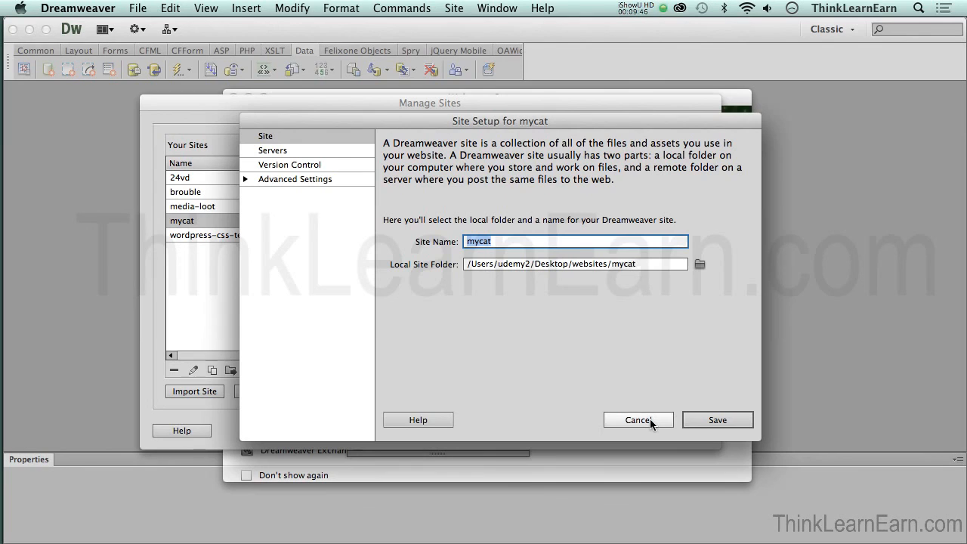
{"action": "left_click", "coordinate": [638, 419]}
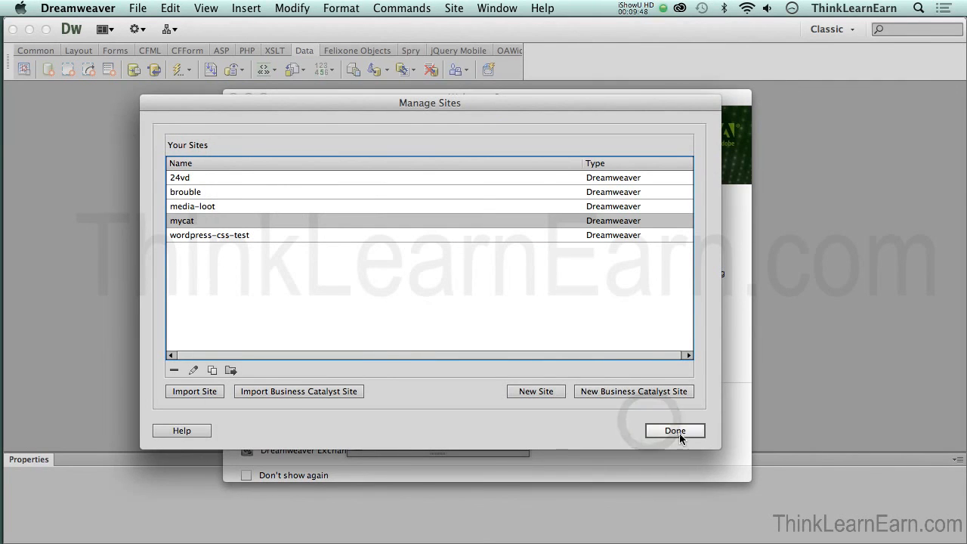
{"action": "left_click", "coordinate": [674, 430]}
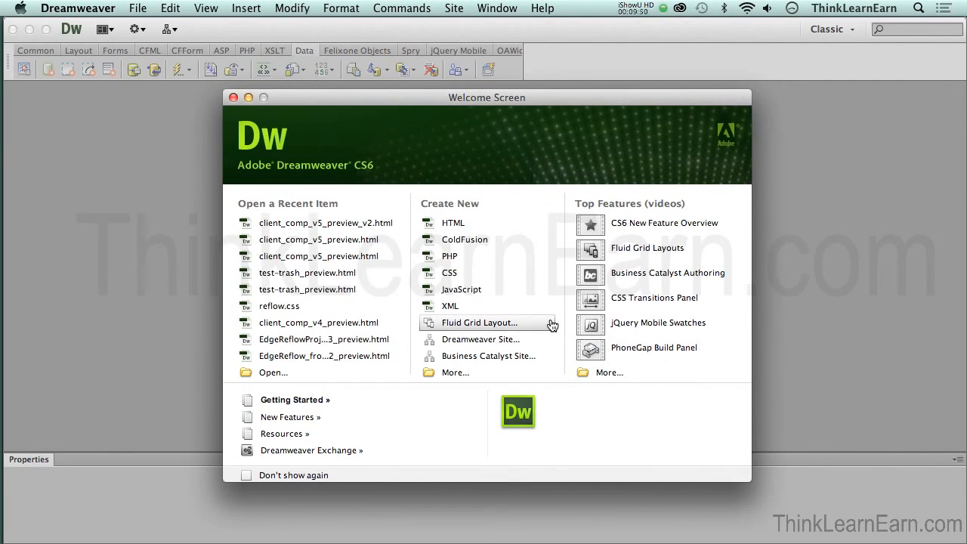